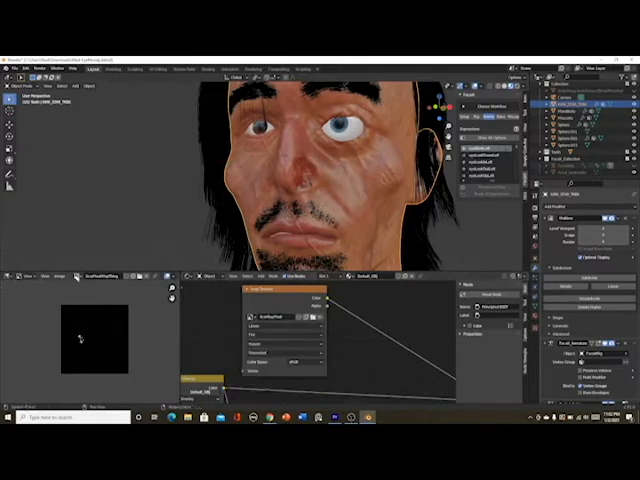
Save the black scar mask image to the Downloads folder.
click(76, 278)
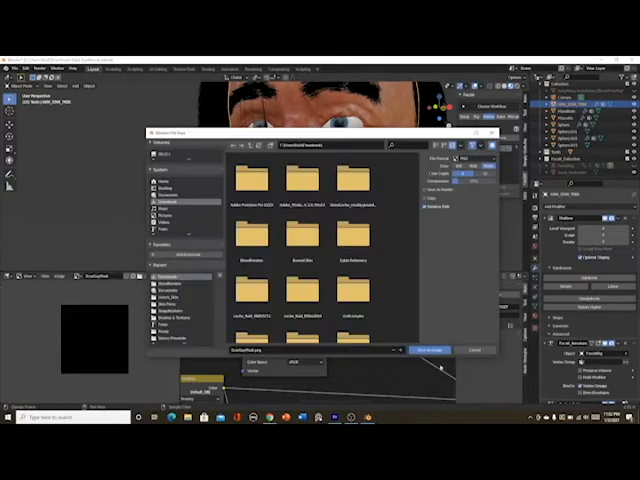
click(430, 350)
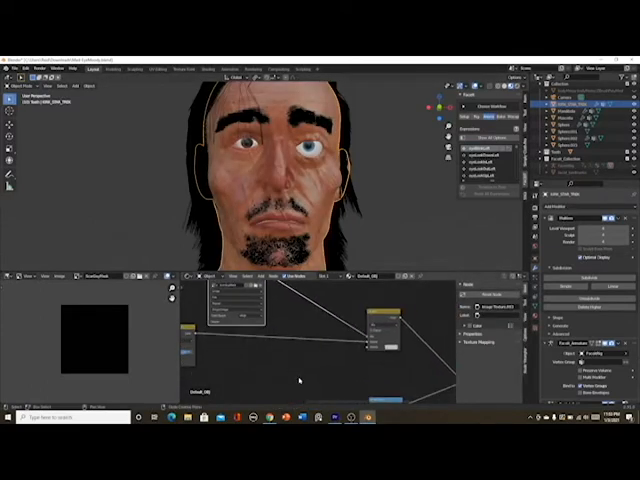
Connect the Image Texture's Color output into the face material's mix node.
click(281, 330)
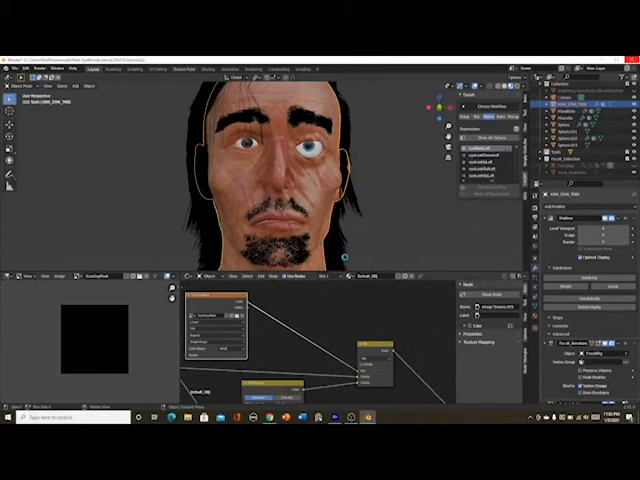
In Texture Paint, reshape the brush falloff and paint white scar strokes beside the eye and across the cheek.
click(183, 69)
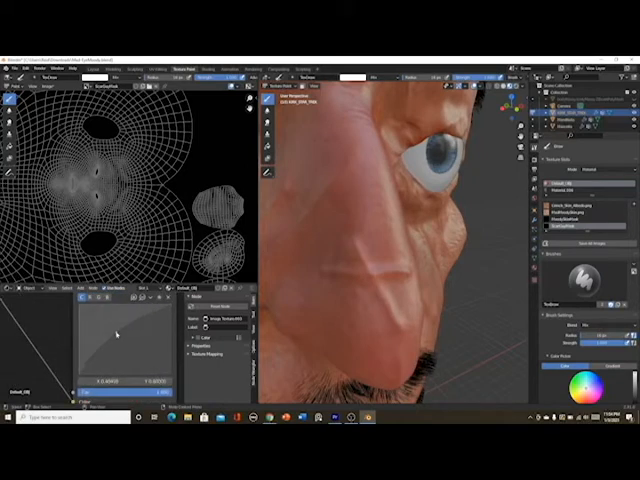
click(350, 295)
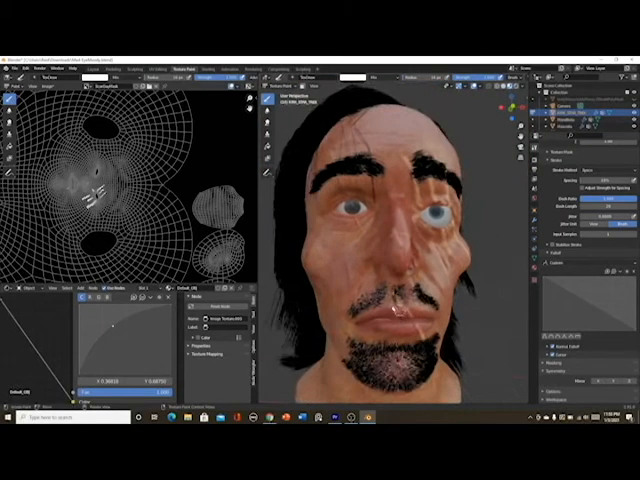
scroll(up, 3)
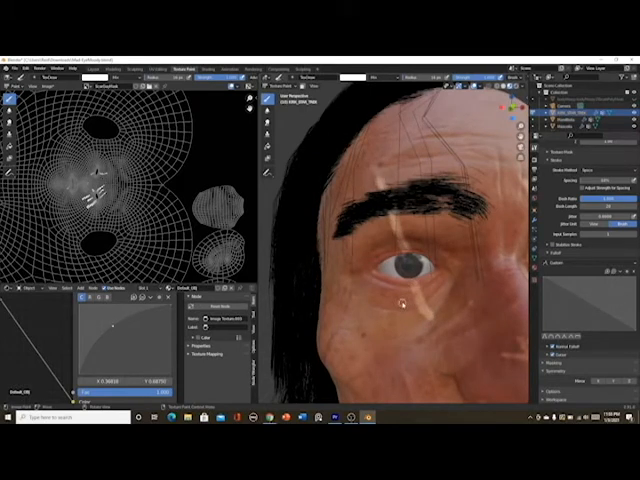
drag(398, 310, 455, 258)
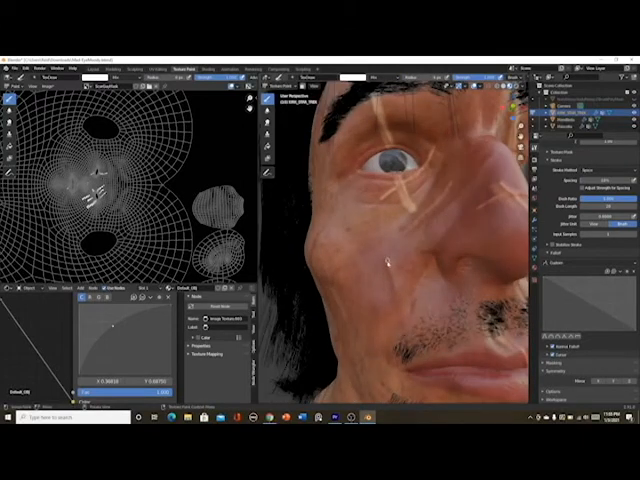
drag(388, 262, 410, 318)
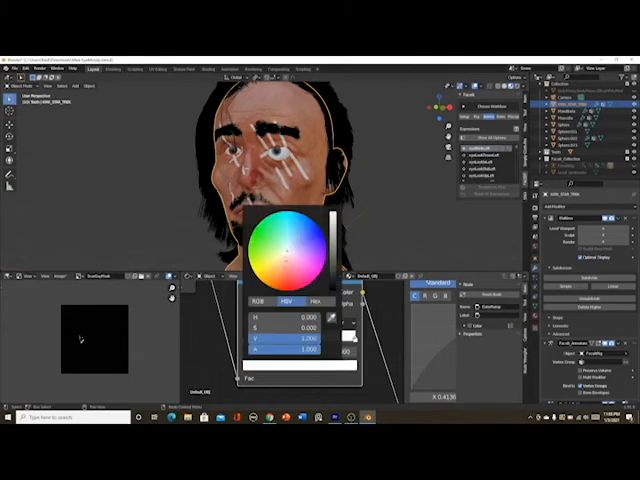
Change the ColorRamp's white stop to a reddish hue with saturation around 0.36.
click(290, 265)
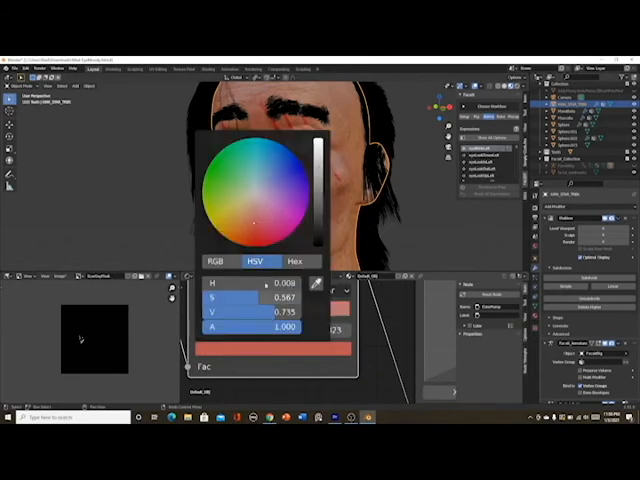
click(255, 215)
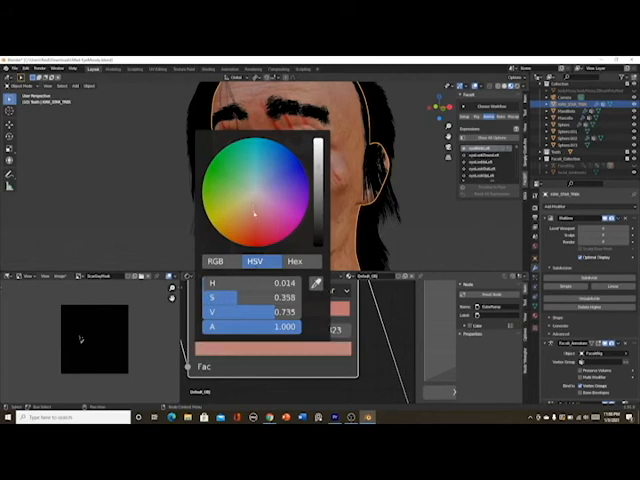